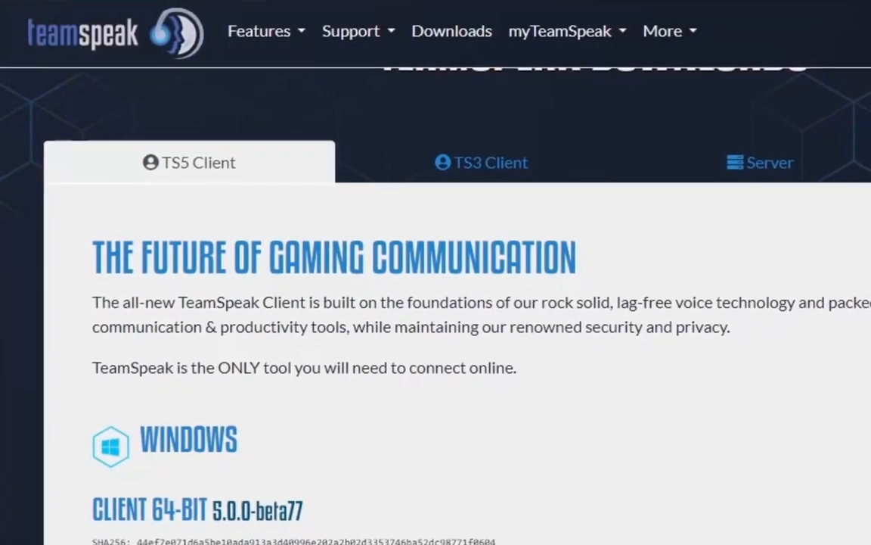
# - Download the Windows 64-bit client installer and run the downloaded .msi
pyautogui.scroll(-3)
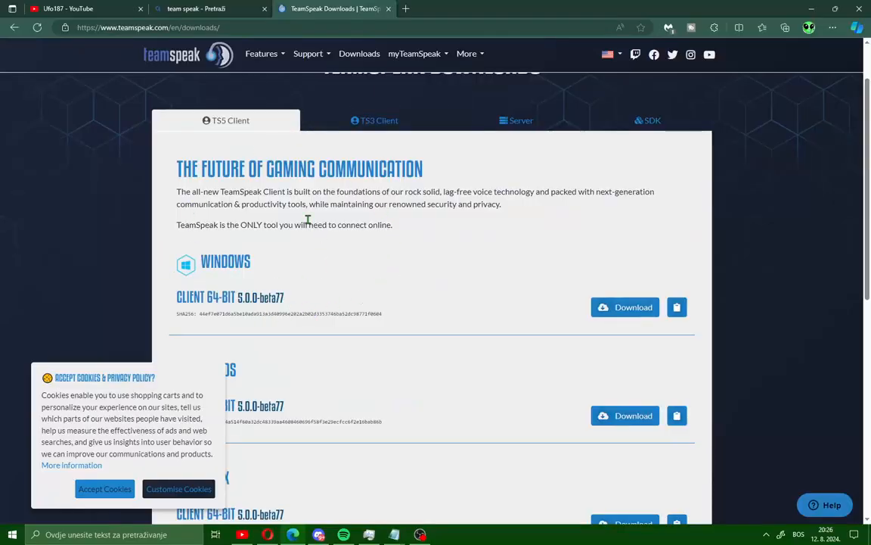
pyautogui.moveTo(605, 307)
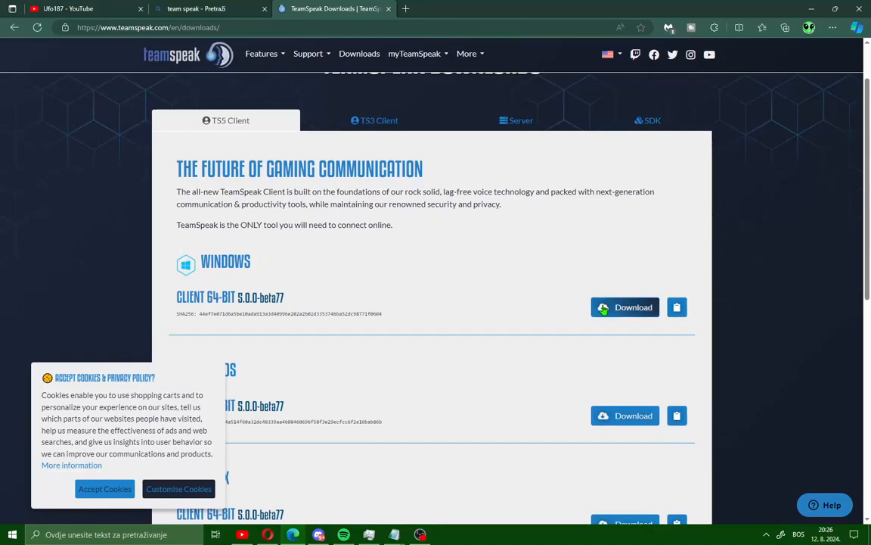
pyautogui.click(624, 307)
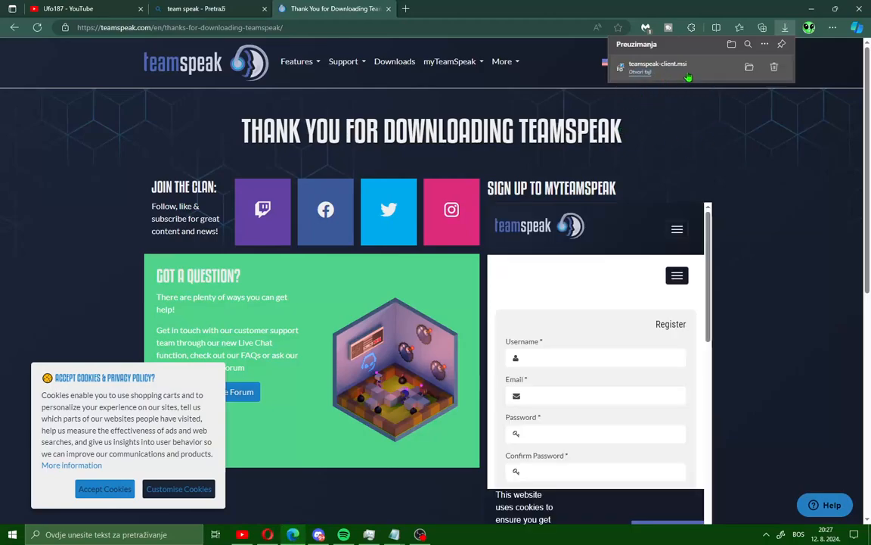
pyautogui.click(663, 66)
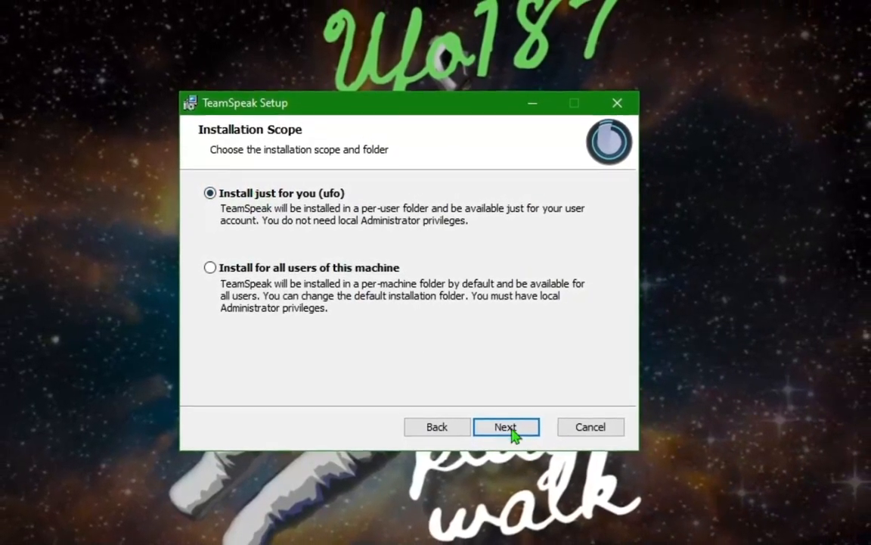
# - Install just for the current user with a desktop shortcut, finish, and launch TeamSpeak to its dashboard
pyautogui.click(505, 427)
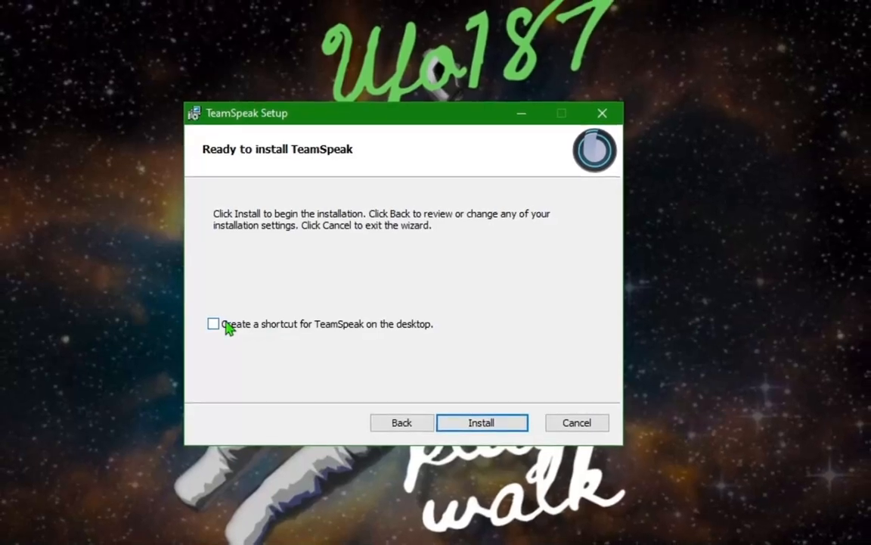
pyautogui.click(481, 422)
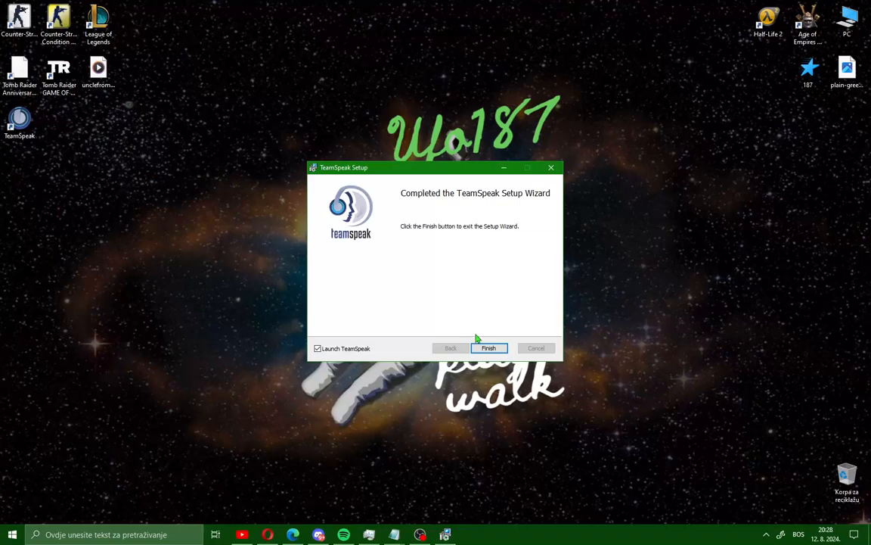
pyautogui.click(490, 348)
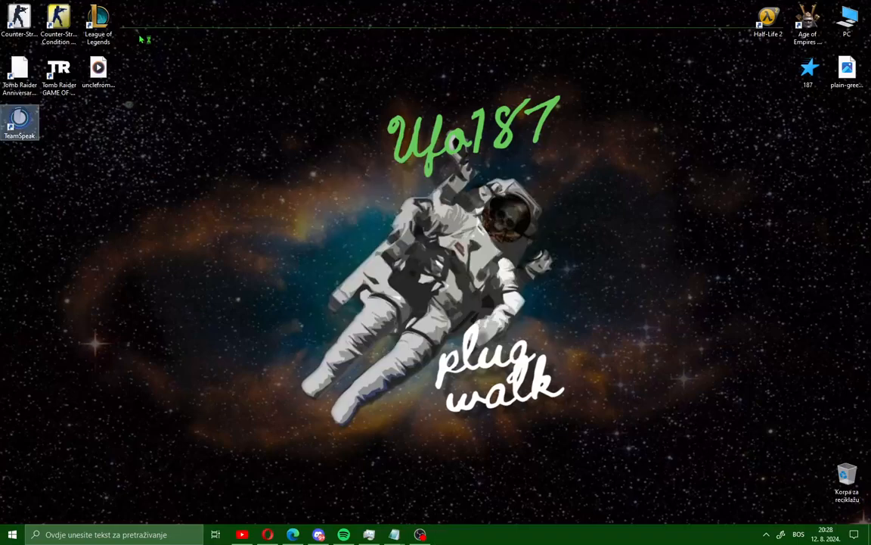
pyautogui.doubleClick(20, 121)
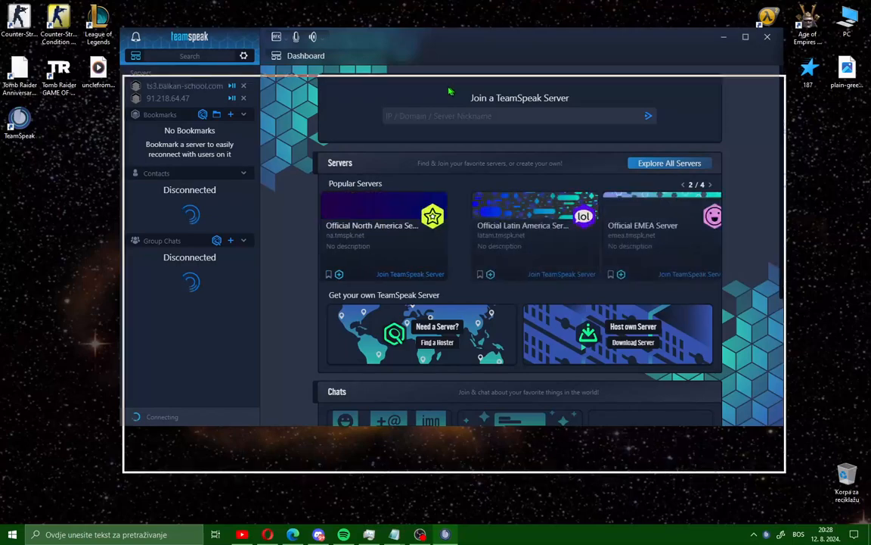